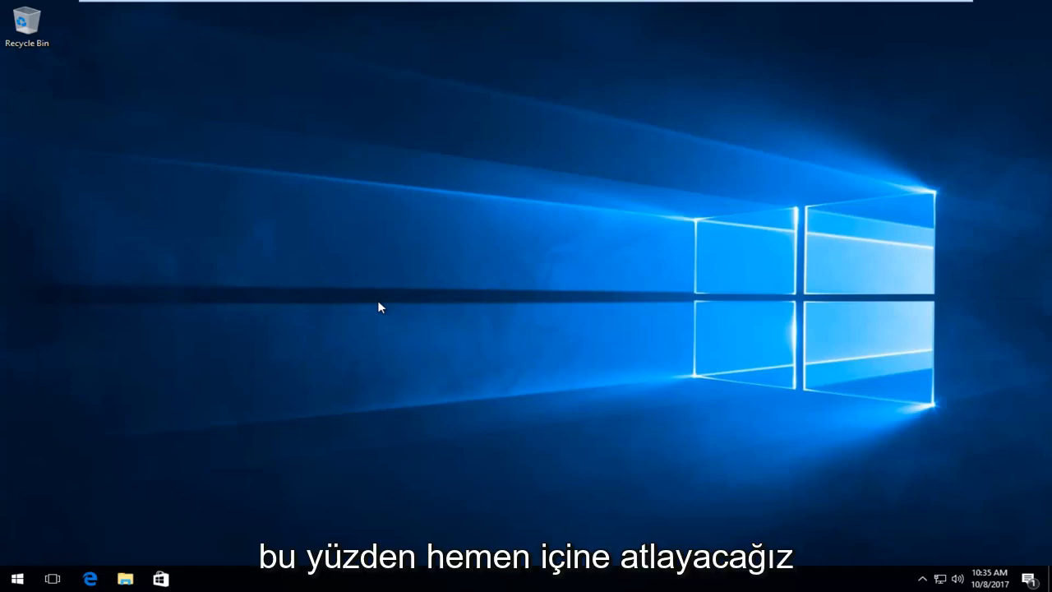
mouse_move(56, 556)
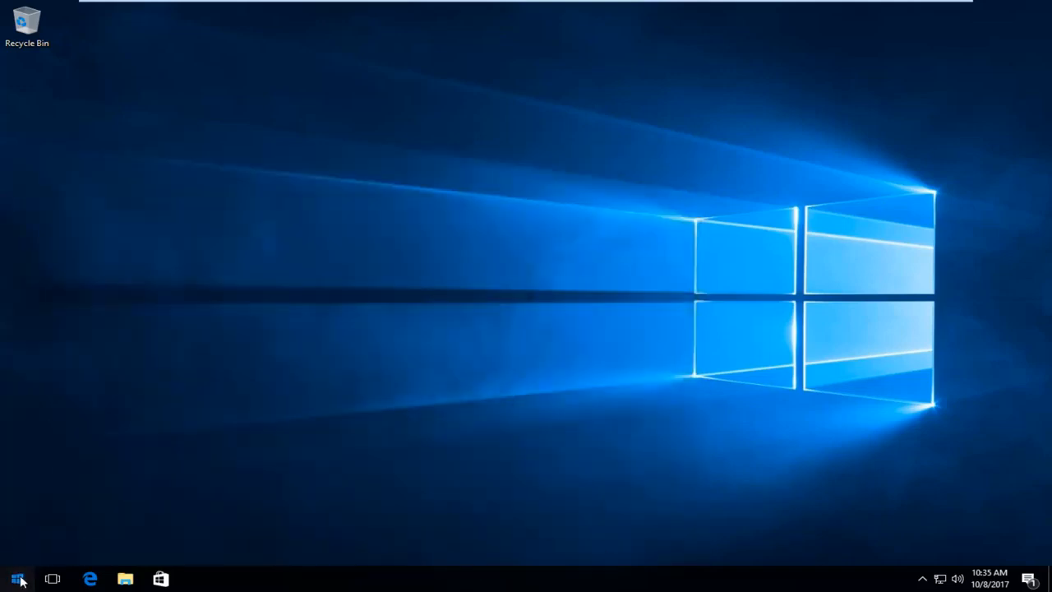
Search for regedit from Start and run it as administrator, raising the UAC prompt.
click(15, 578)
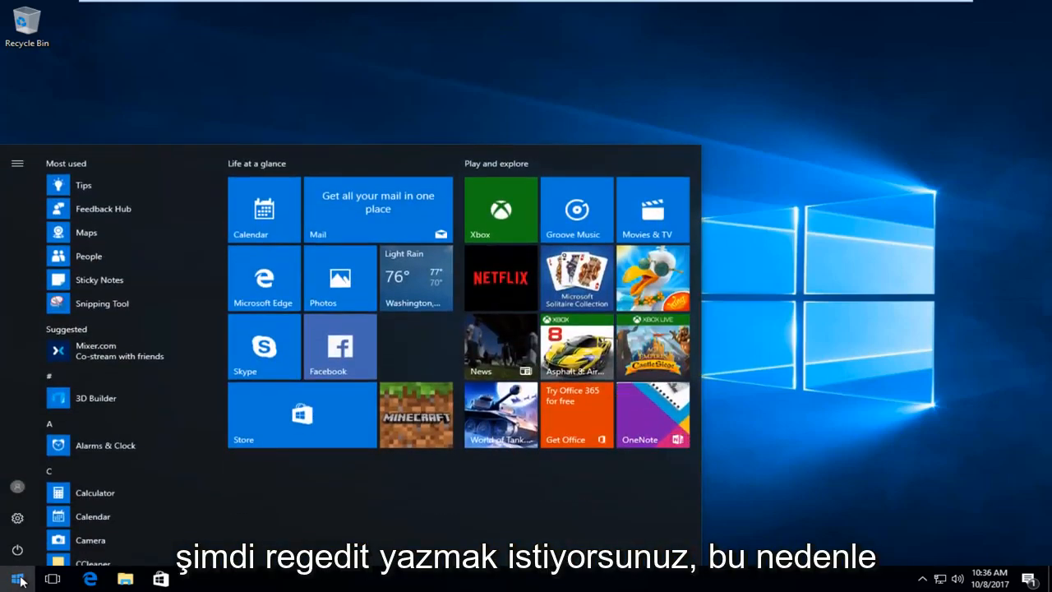
click(18, 579)
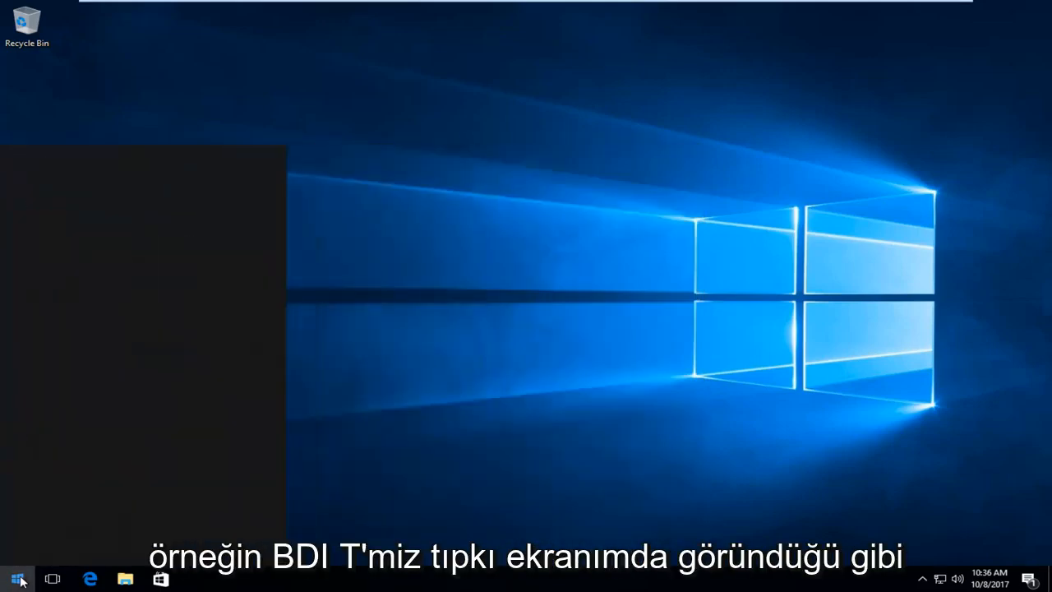
click(16, 579)
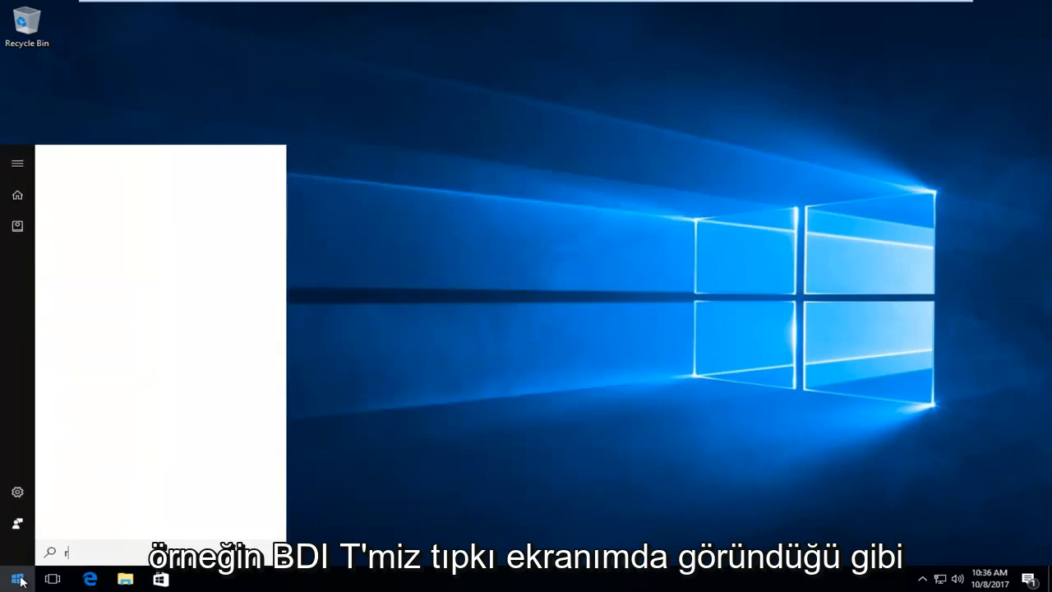
text(egedit)
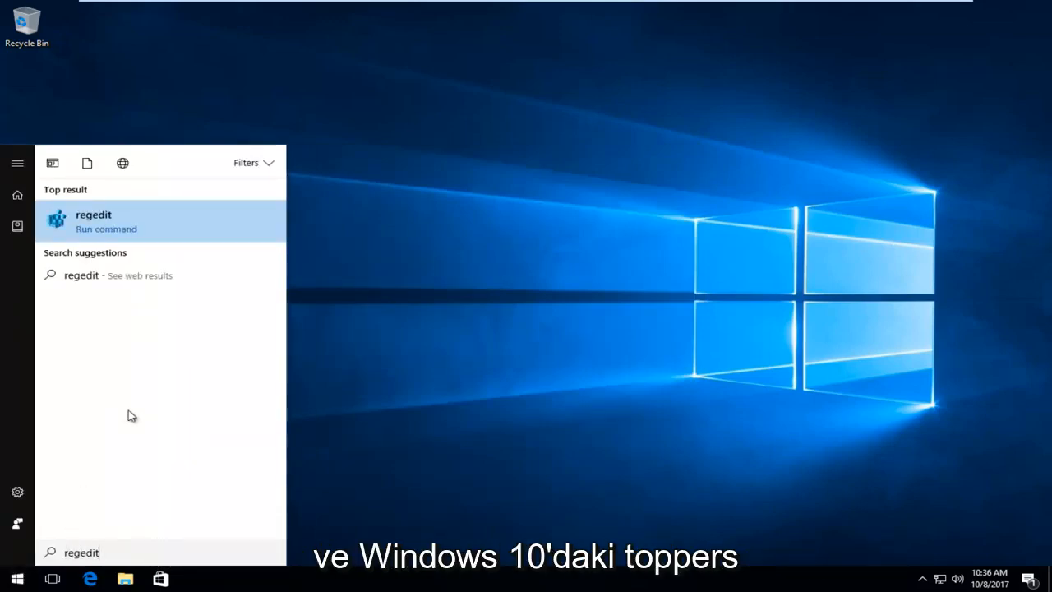
mouse_move(115, 214)
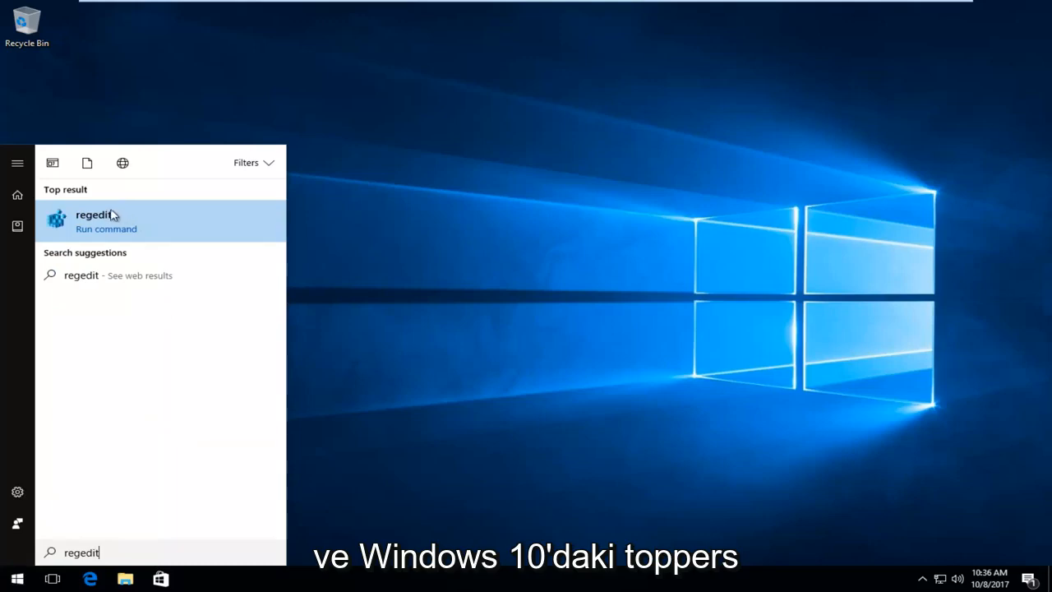
mouse_move(95, 227)
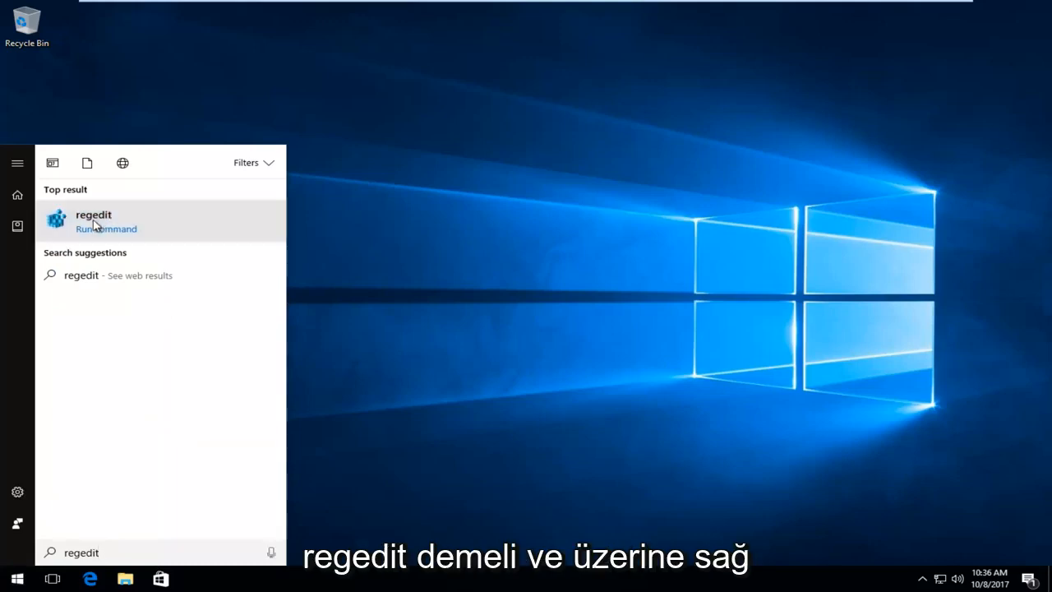
right_click(92, 220)
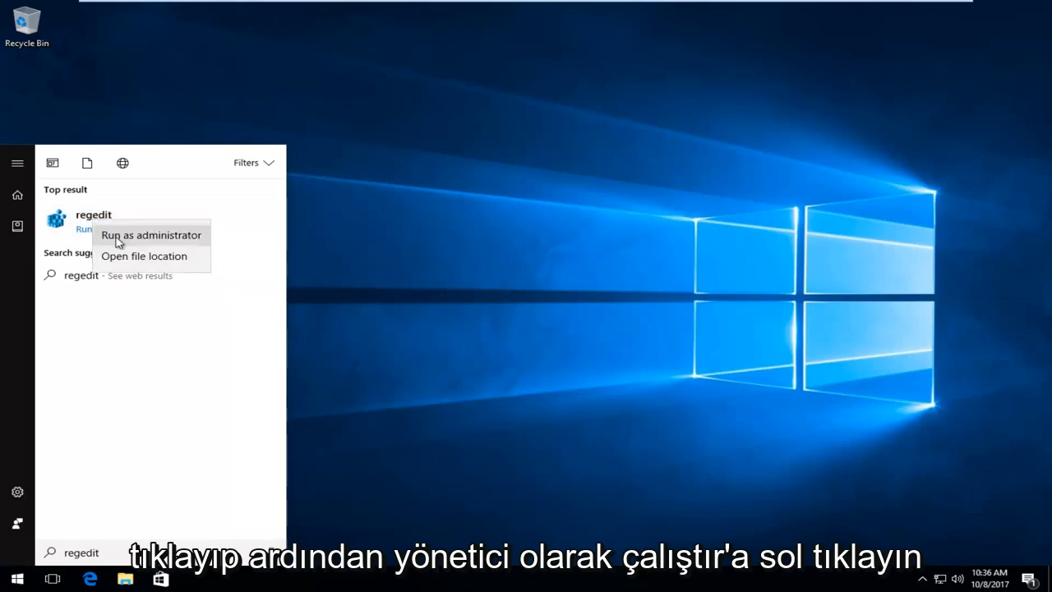
click(151, 233)
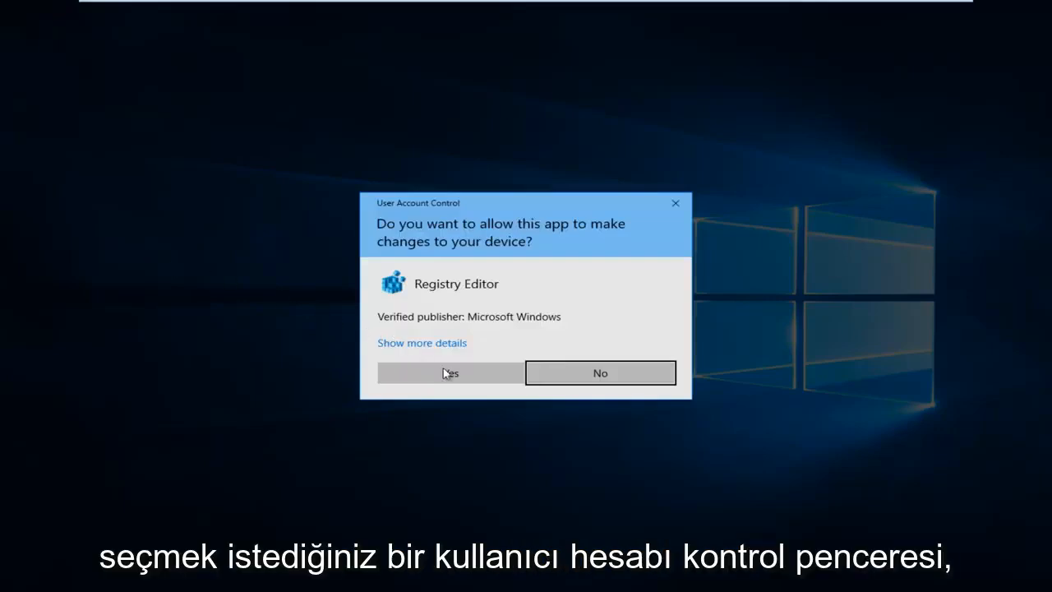
Approve the UAC prompt and expand HKEY_LOCAL_MACHINE in the key tree.
click(450, 371)
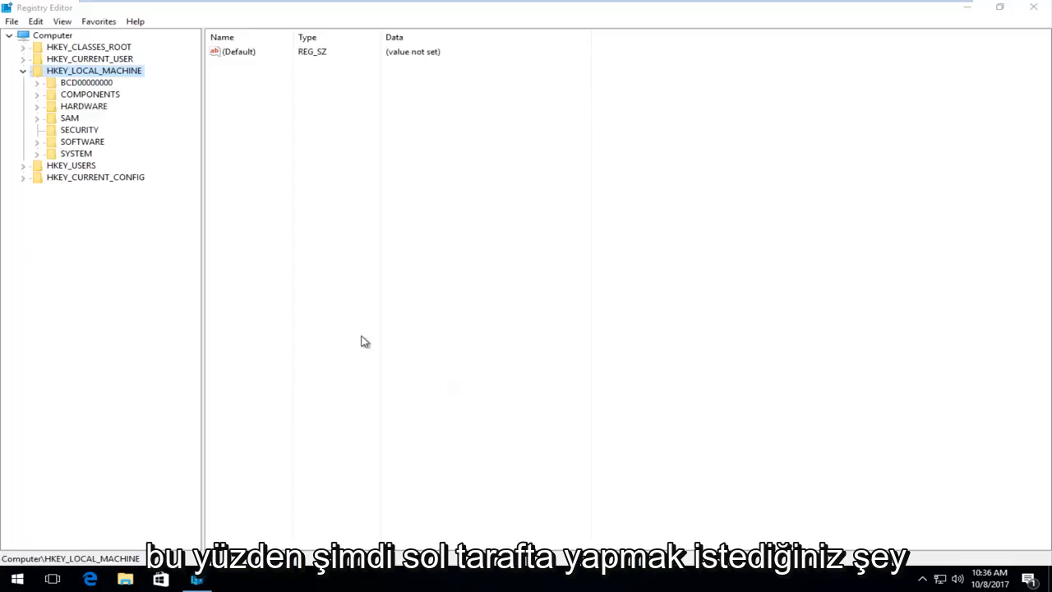
click(23, 70)
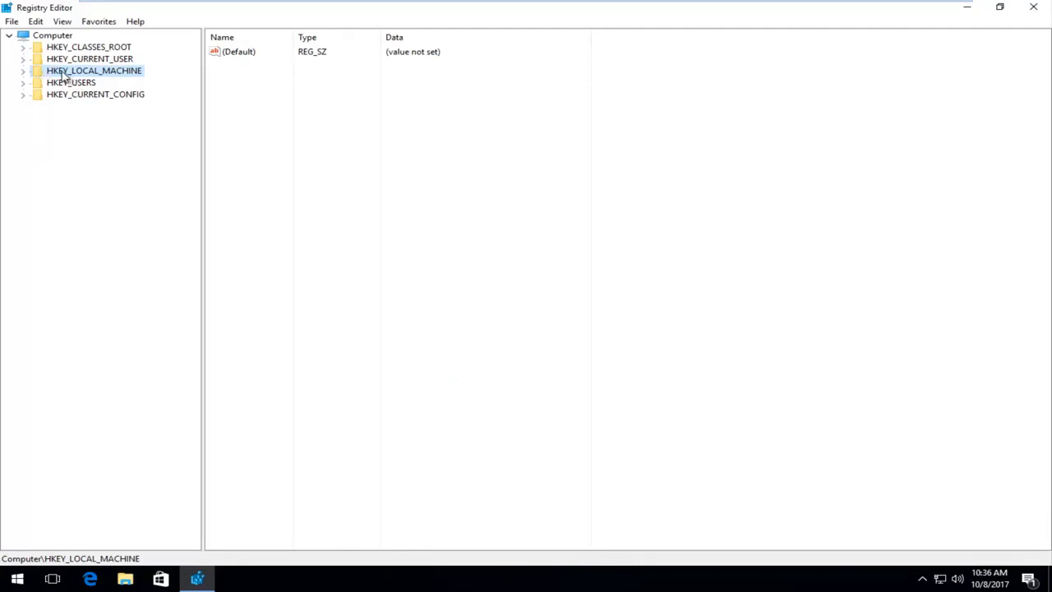
mouse_move(24, 76)
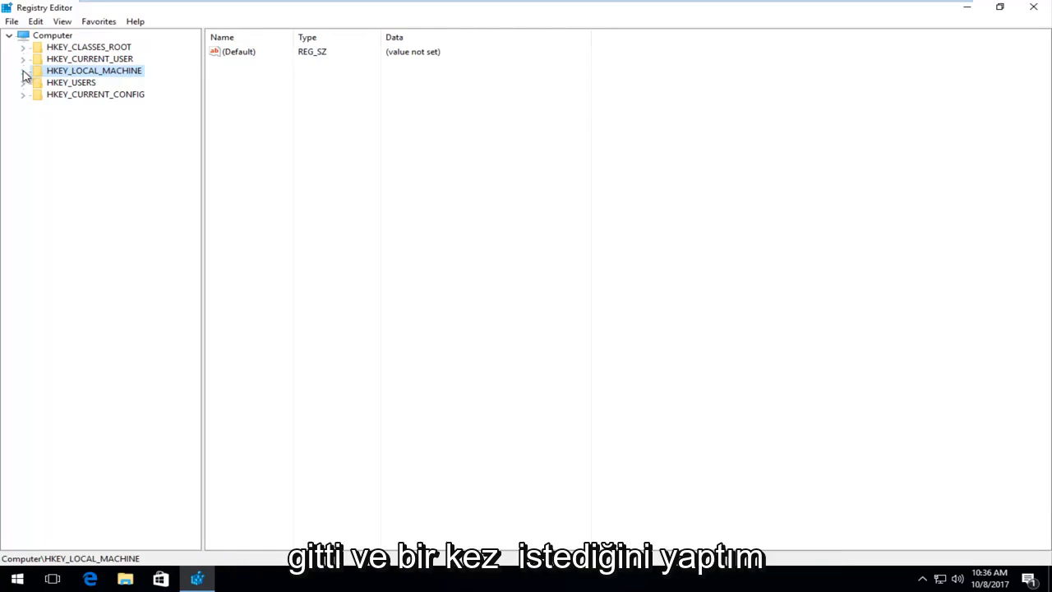
click(23, 71)
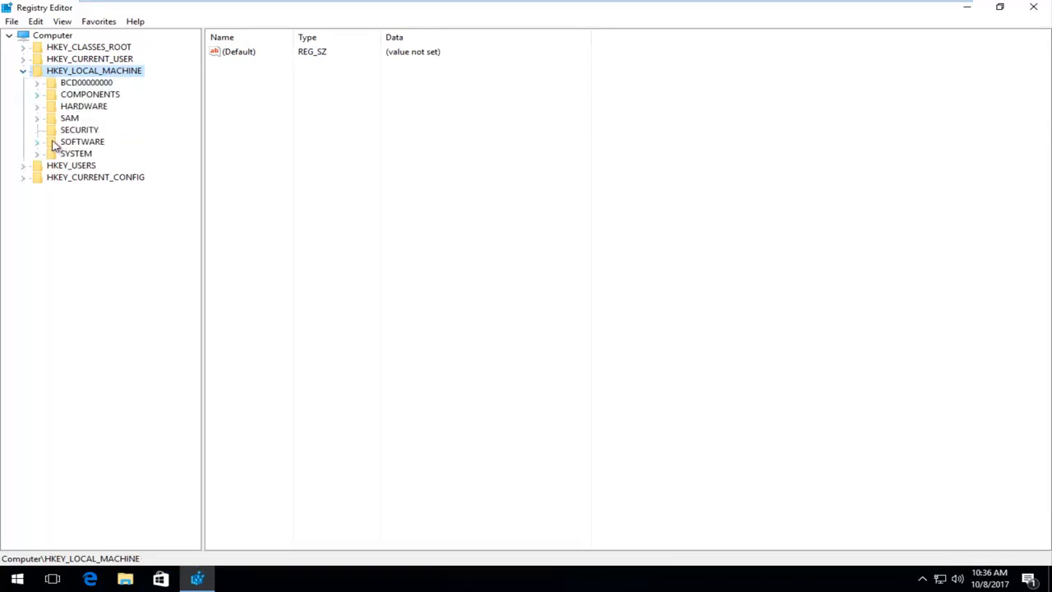
Expand SOFTWARE\Microsoft\Windows\CurrentVersion\Policies so Attachments and its sibling keys are listed.
click(37, 142)
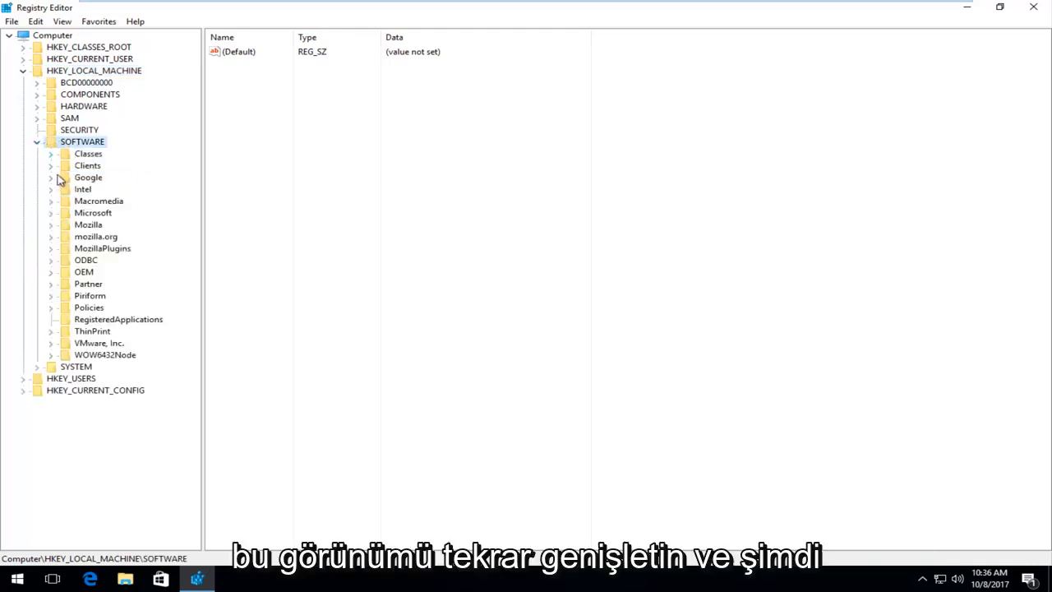
click(92, 212)
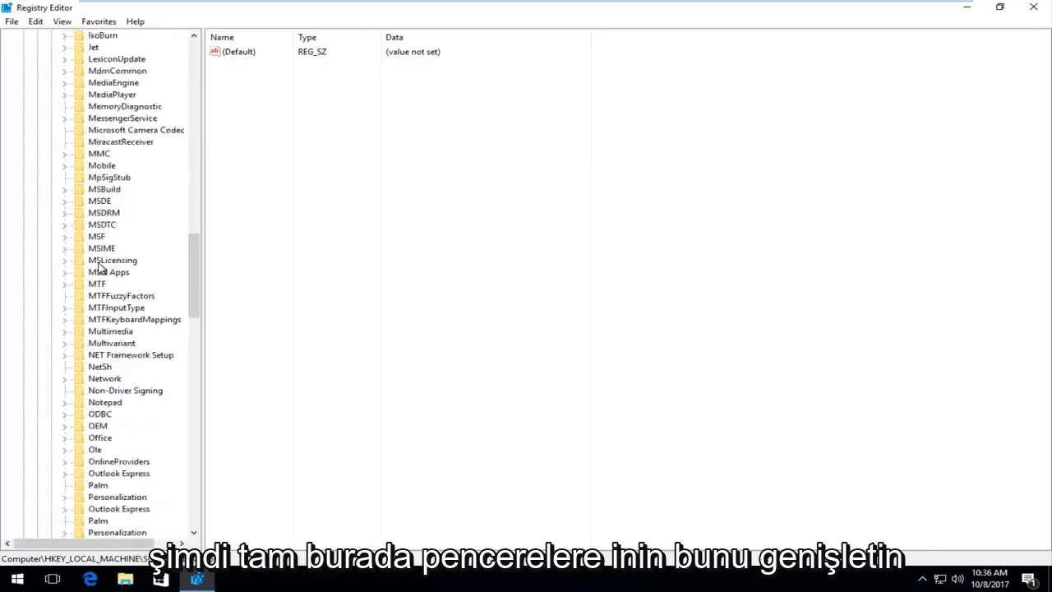
scroll(down, 3)
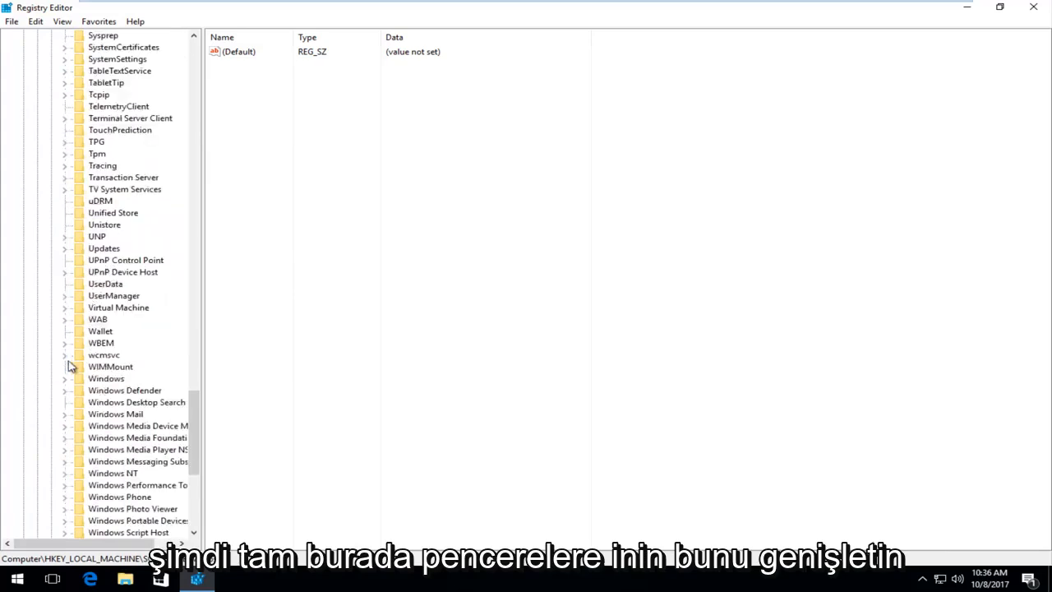
click(66, 367)
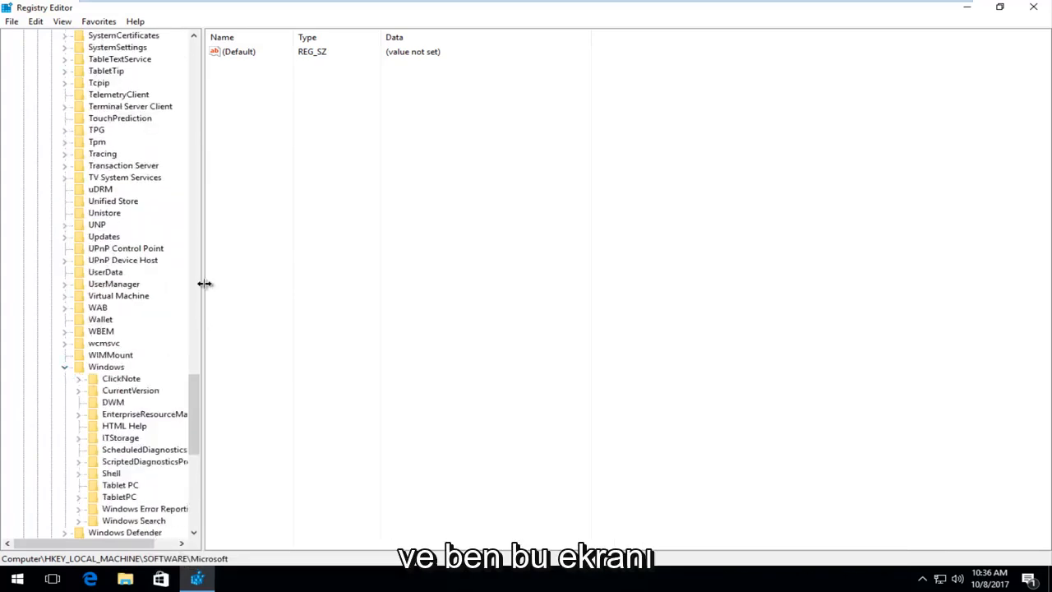
mouse_move(213, 194)
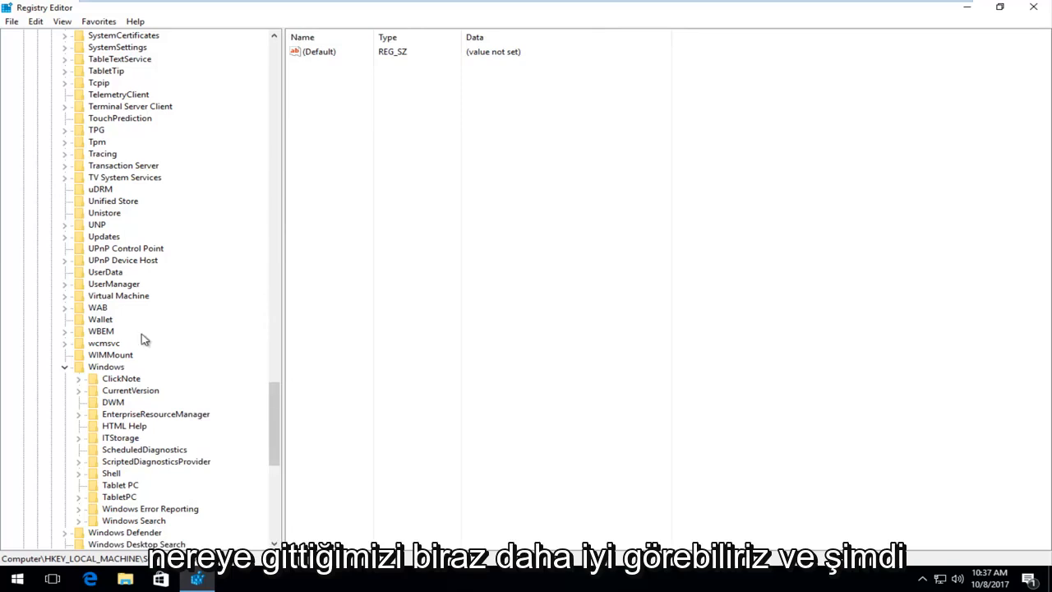
scroll(down, 3)
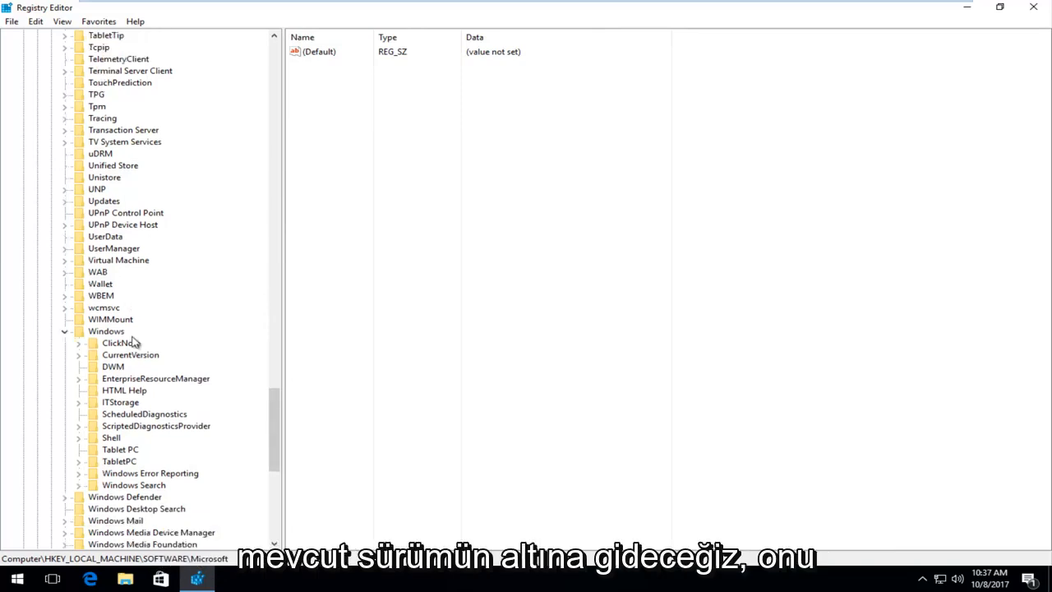
click(130, 355)
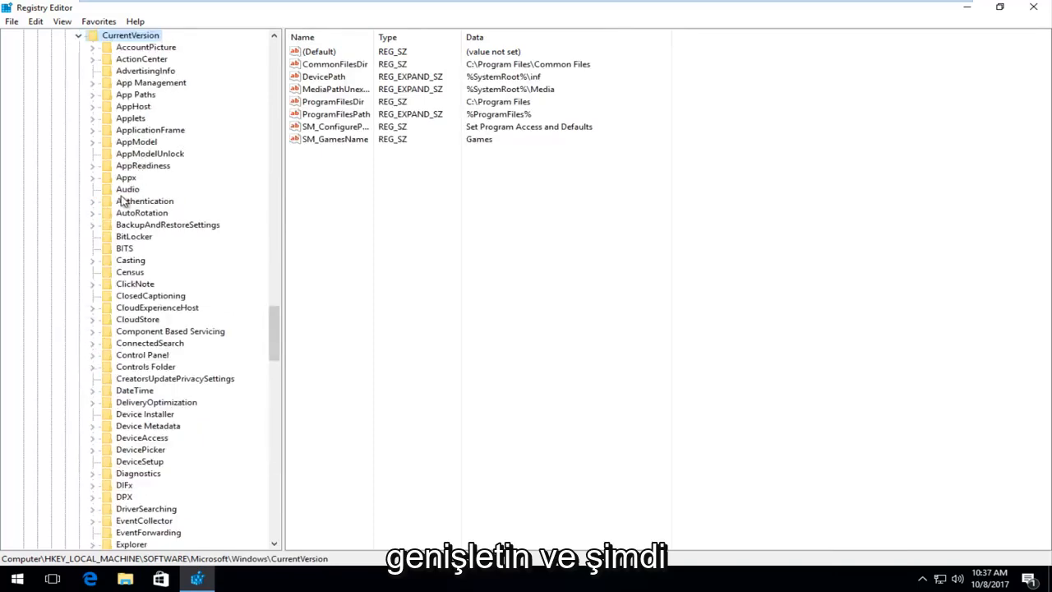
mouse_move(135, 224)
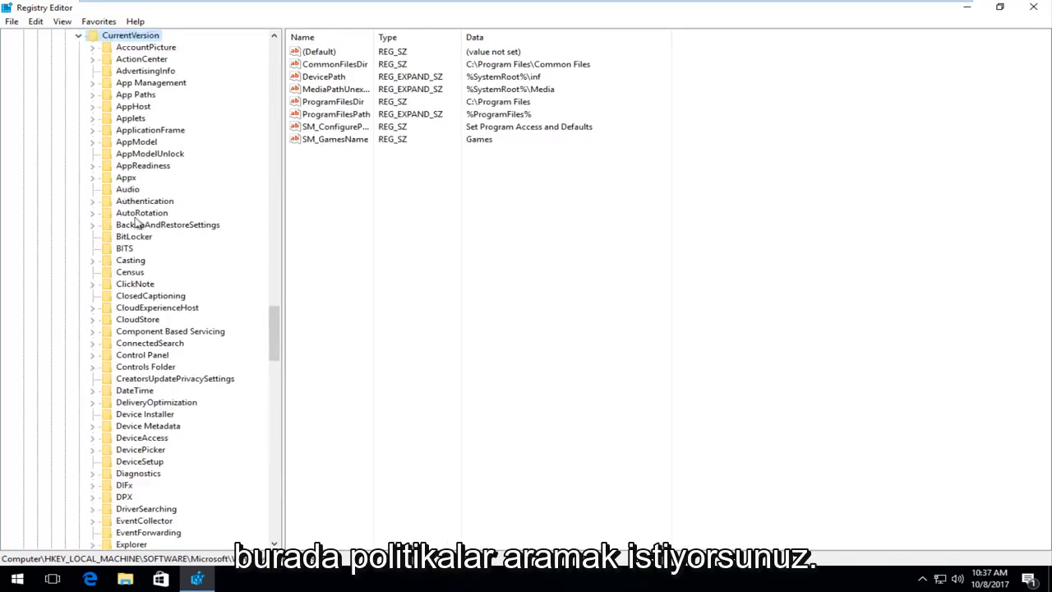
scroll(down, 3)
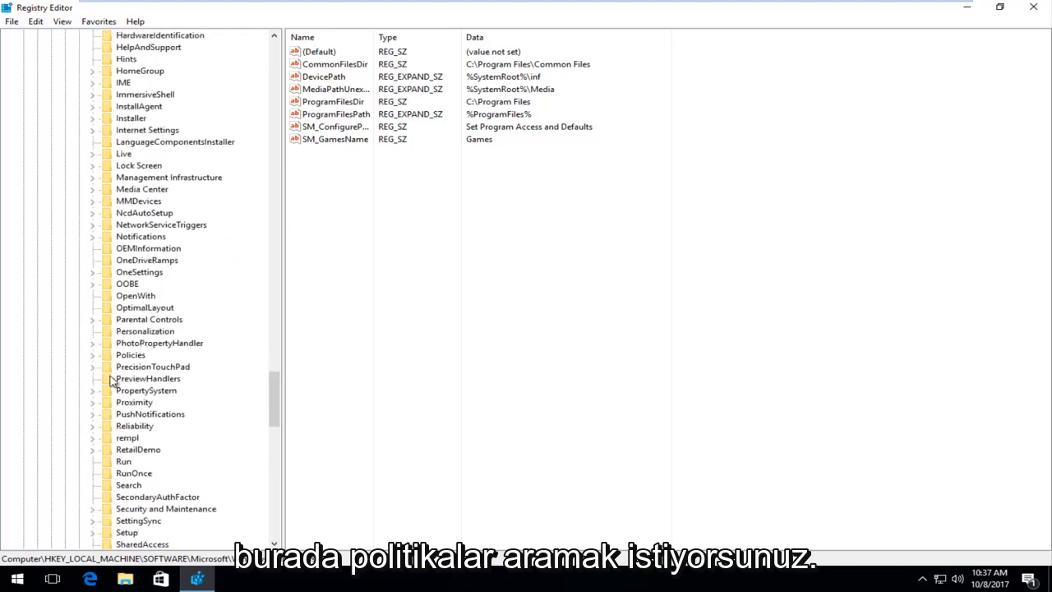
click(93, 355)
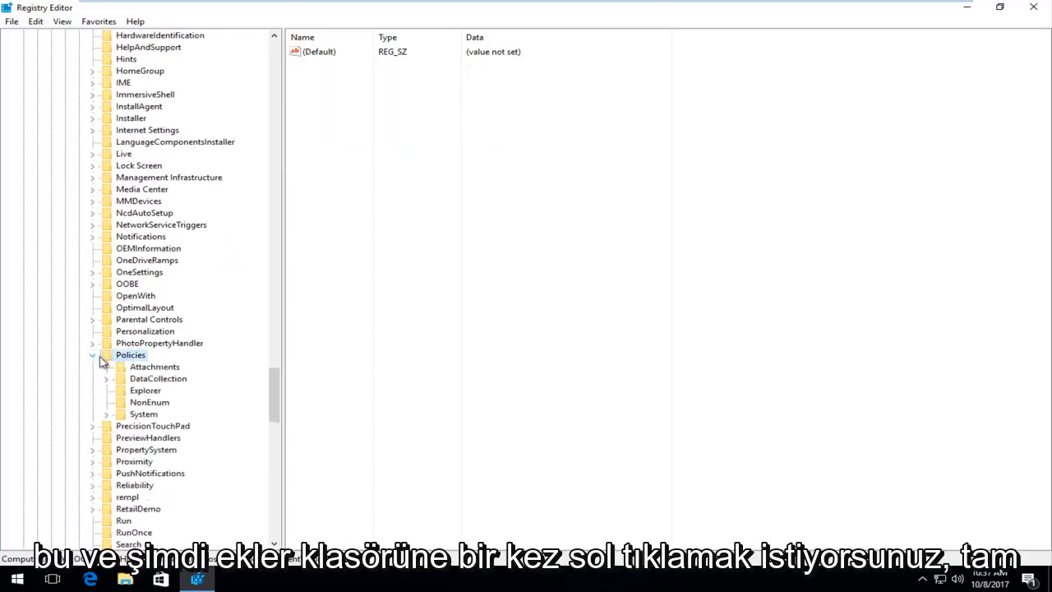
Select the Attachments key and raise the context menu on its ScanWithAntiVirus value.
click(155, 367)
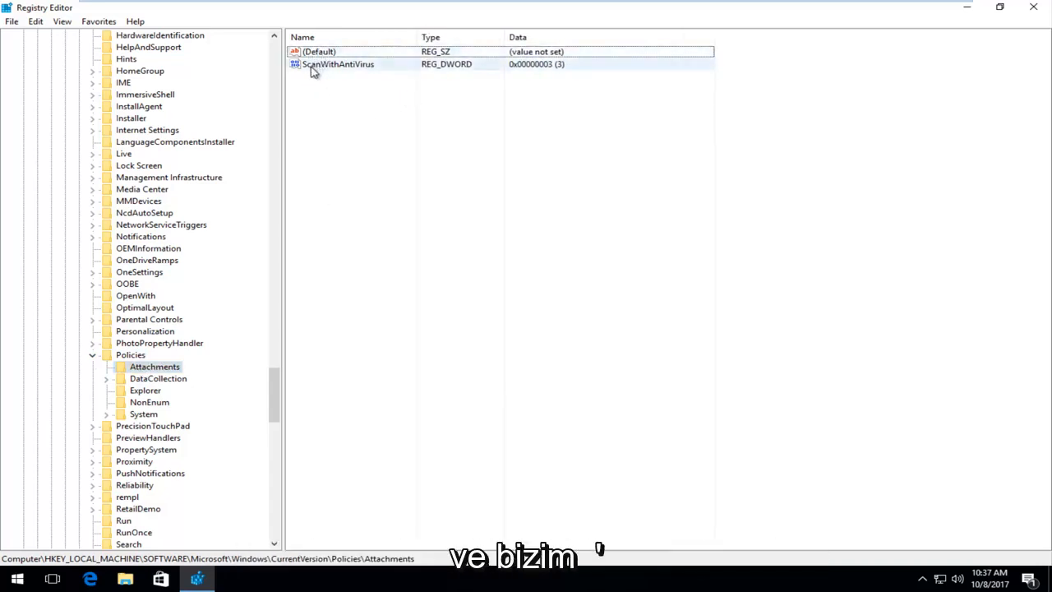
click(337, 64)
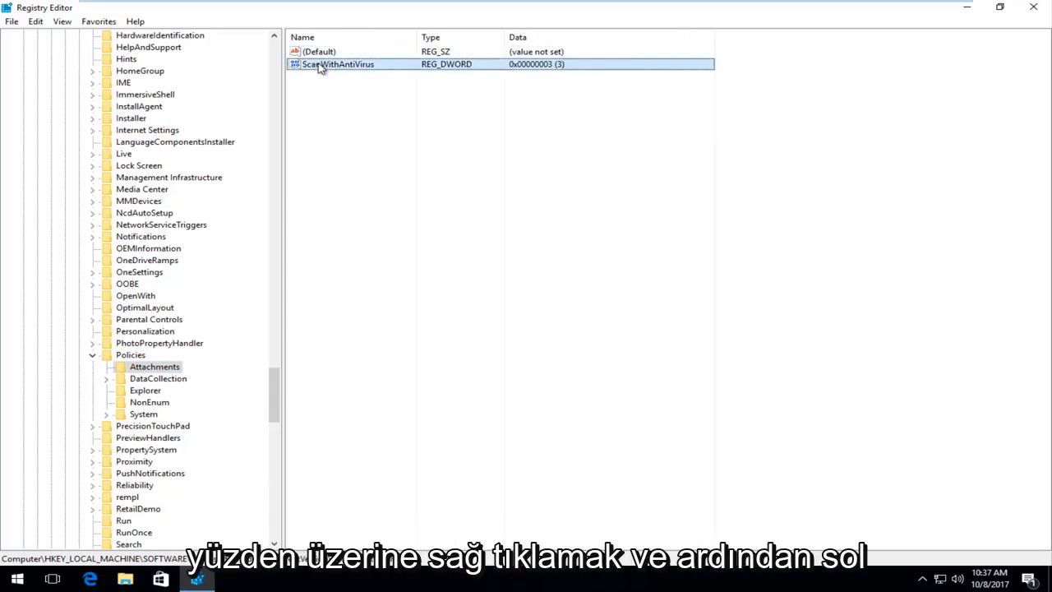
right_click(337, 64)
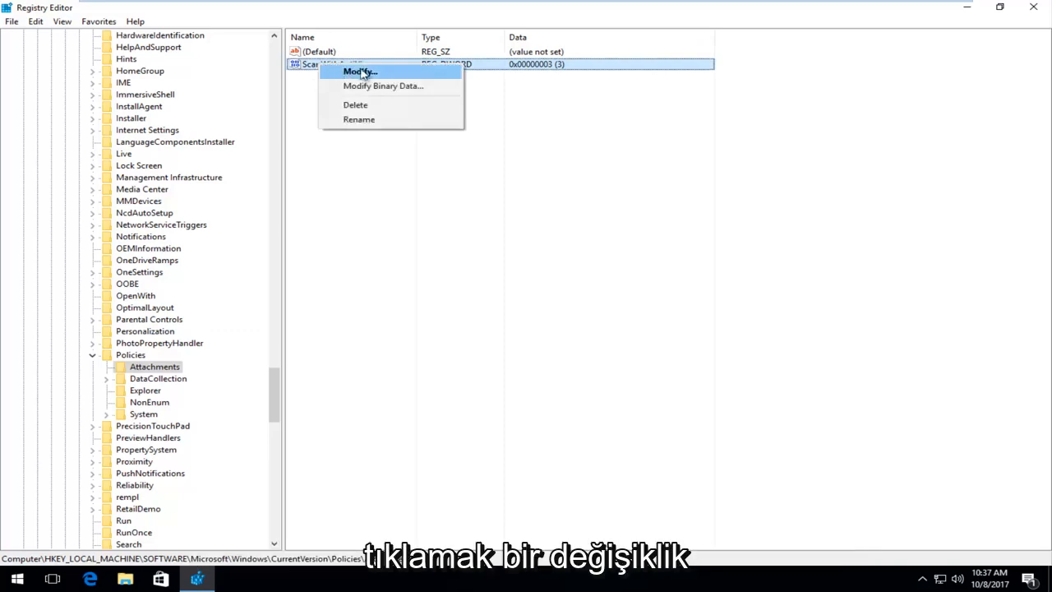
Modify ScanWithAntiVirus, replacing value data 3 with 1, and confirm.
click(359, 73)
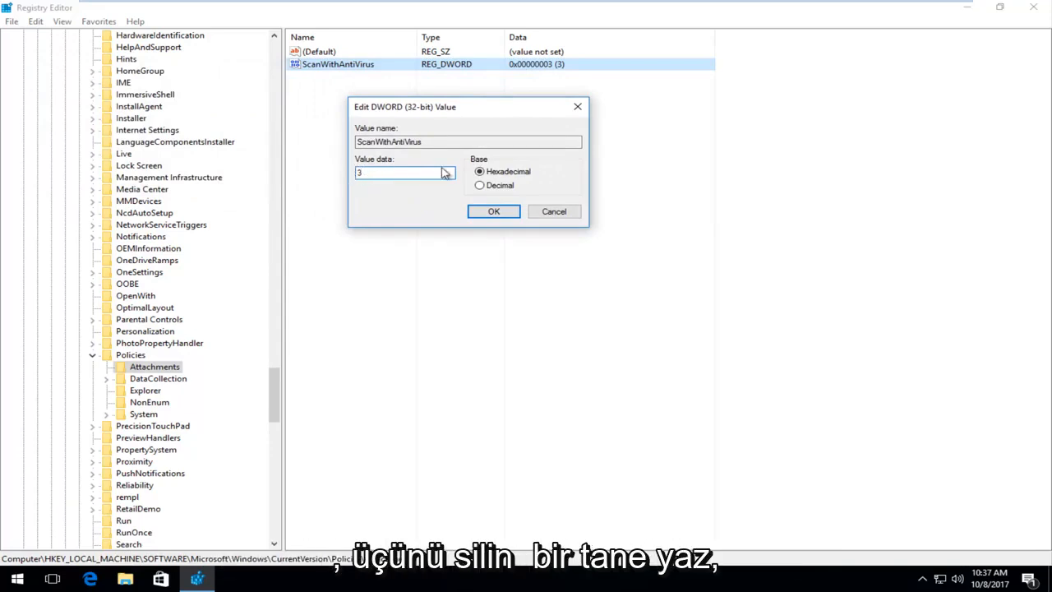
text(1)
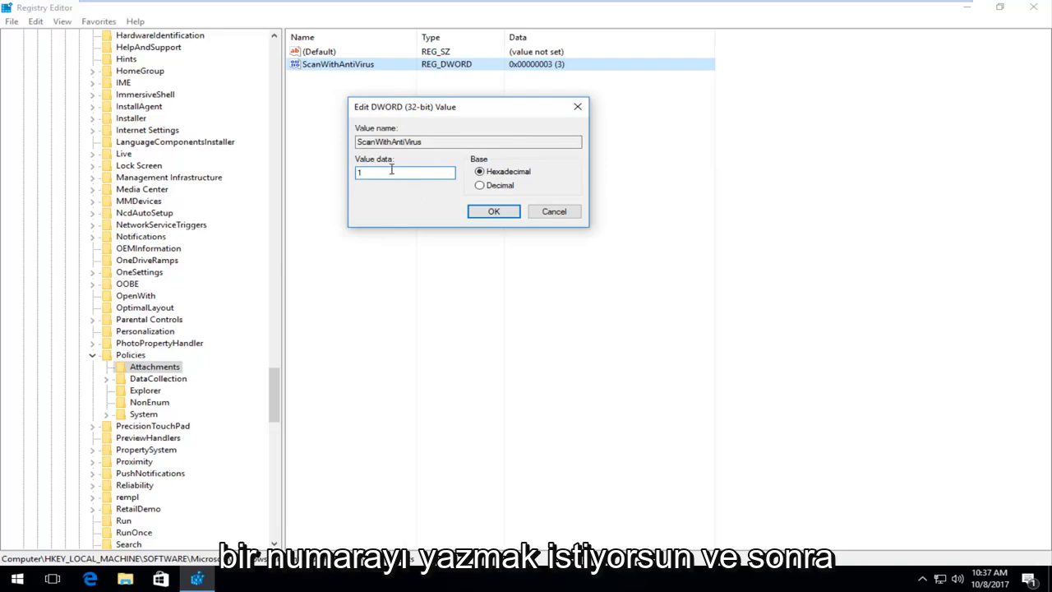
mouse_move(395, 173)
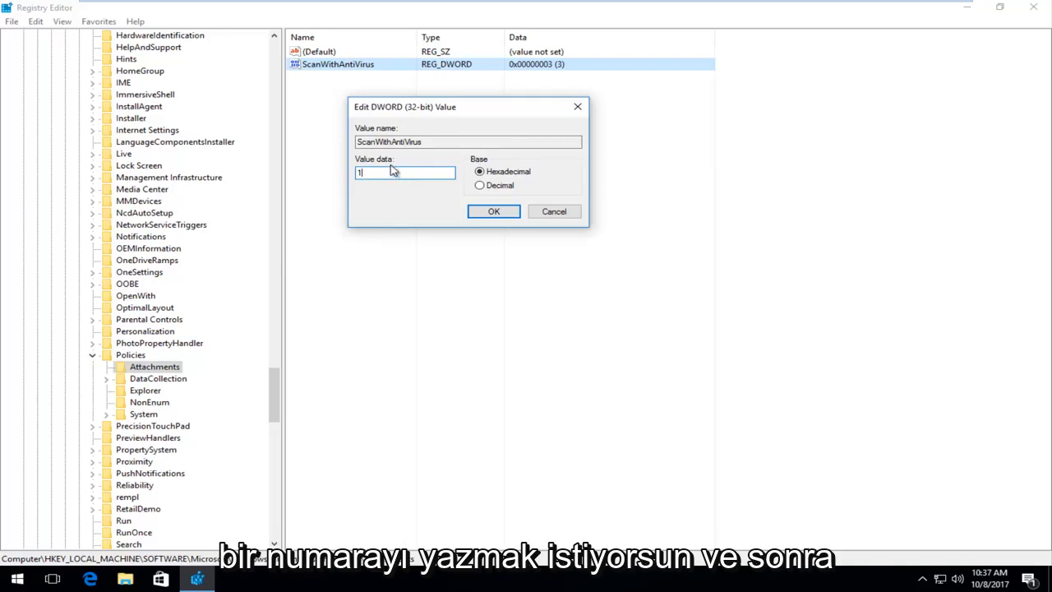
click(493, 210)
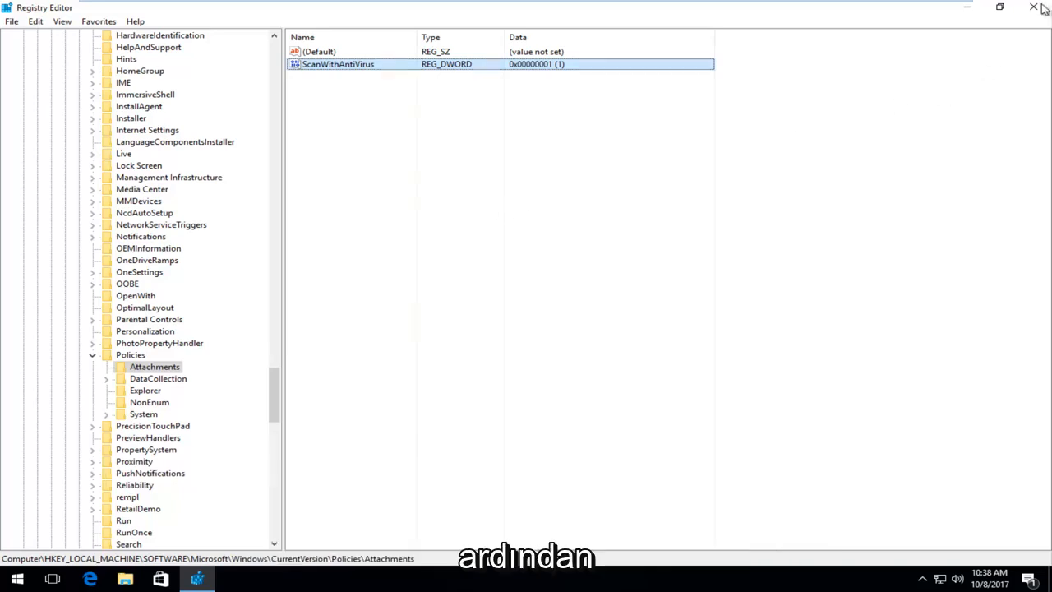
Close Registry Editor, returning to the Windows 10 desktop.
click(1034, 7)
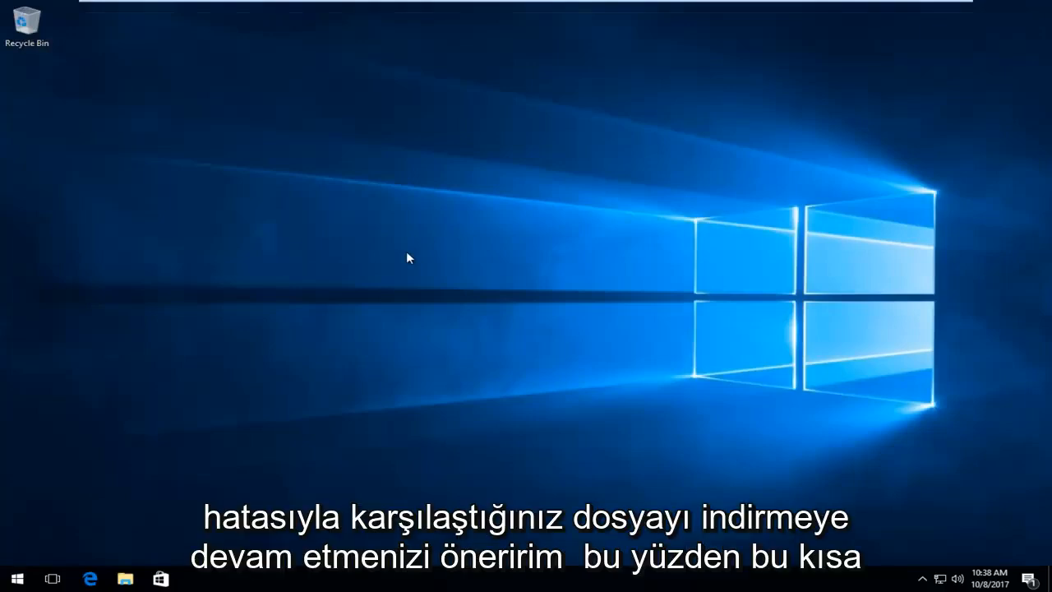
mouse_move(829, 36)
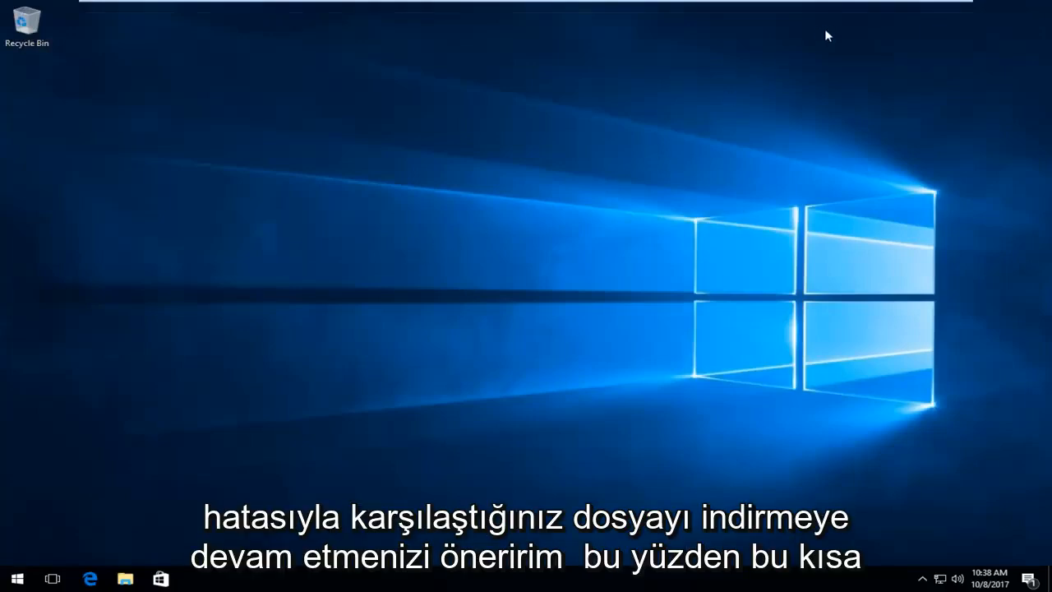